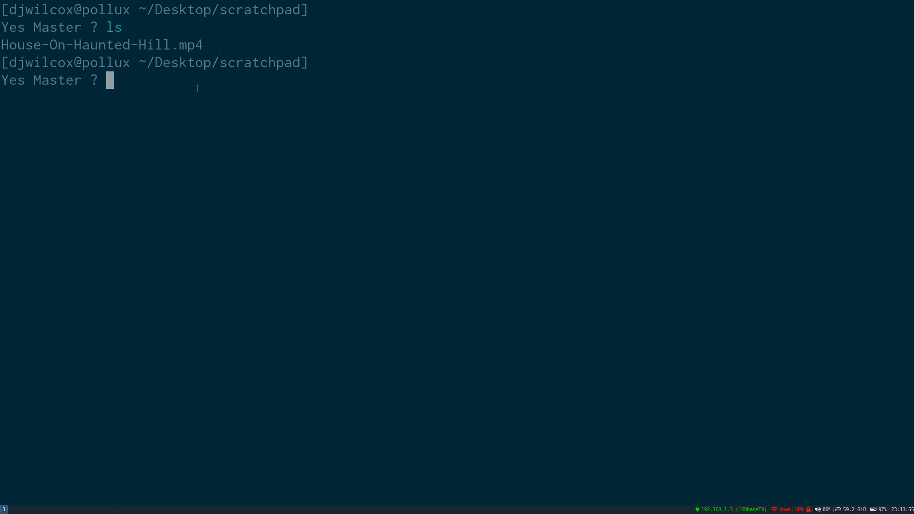
- Probe House-On-Haunted-Hill.mp4 to read its 720x406 video stream, then clear the screen
{"action": "type", "text": "ffmpeg -i House-On-Haunted-Hill.mp4"}
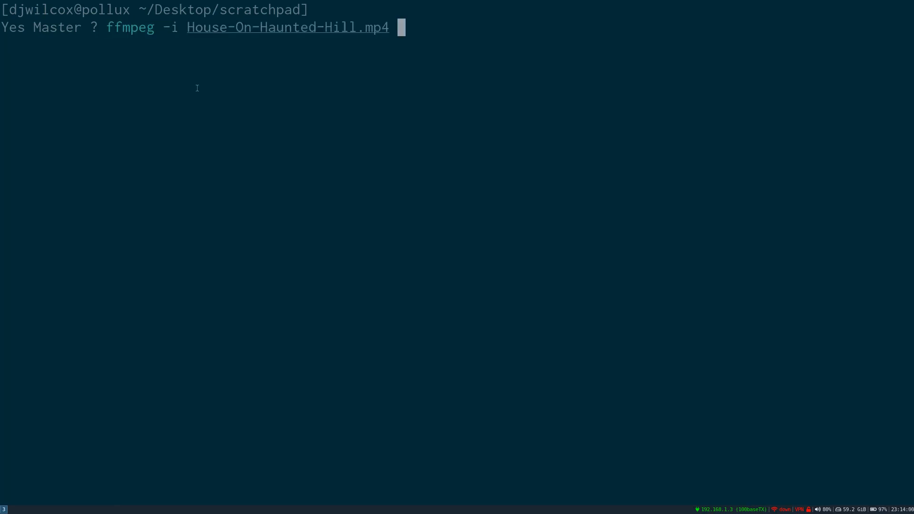
{"action": "key", "text": "Return"}
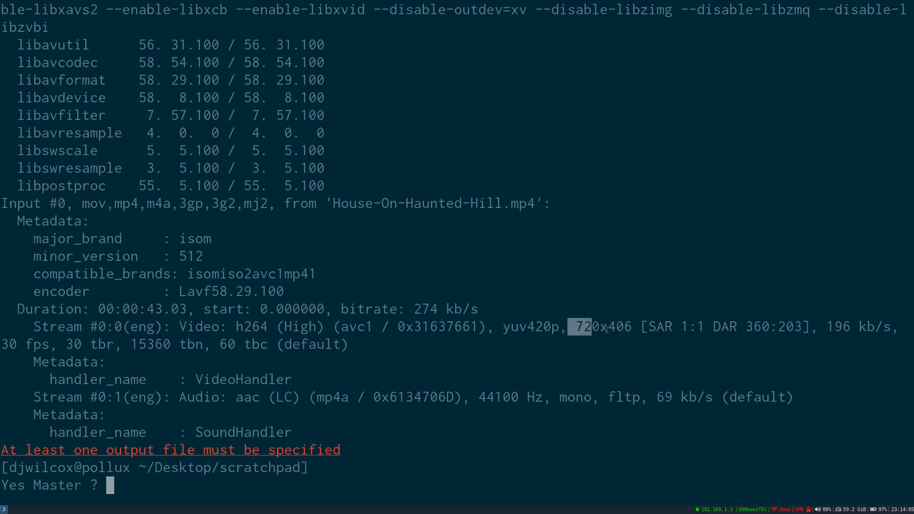
{"action": "key", "text": "ctrl+l"}
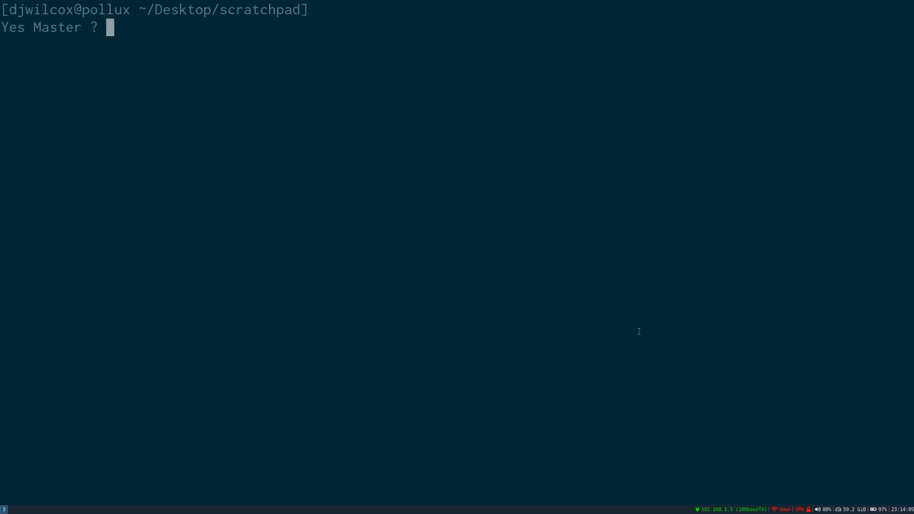
- Convert the clip to outfile.mp4 with -vf "scale=-1:1080,pad=1920:ih:(ow-iw)/2"
{"action": "type", "text": "ffmpeg -i House-On-Haunted-Hill.mp4"}
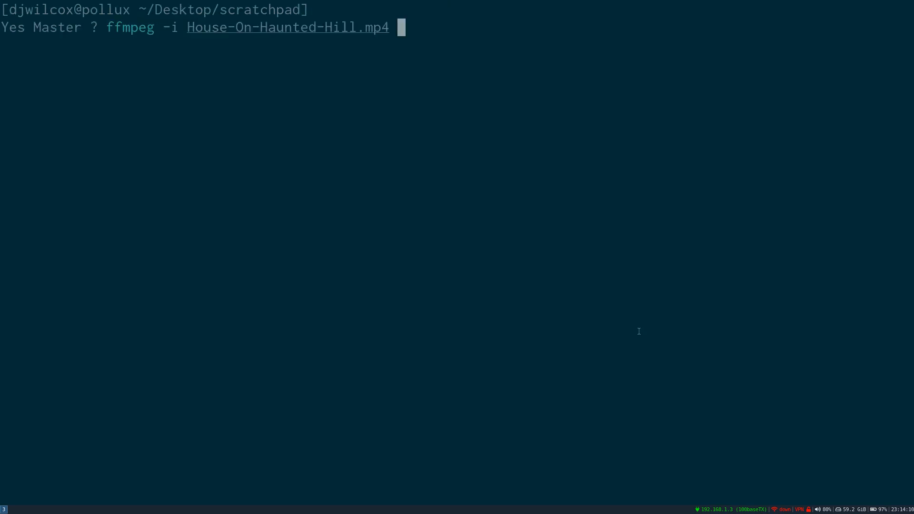
{"action": "type", "text": "-vf"}
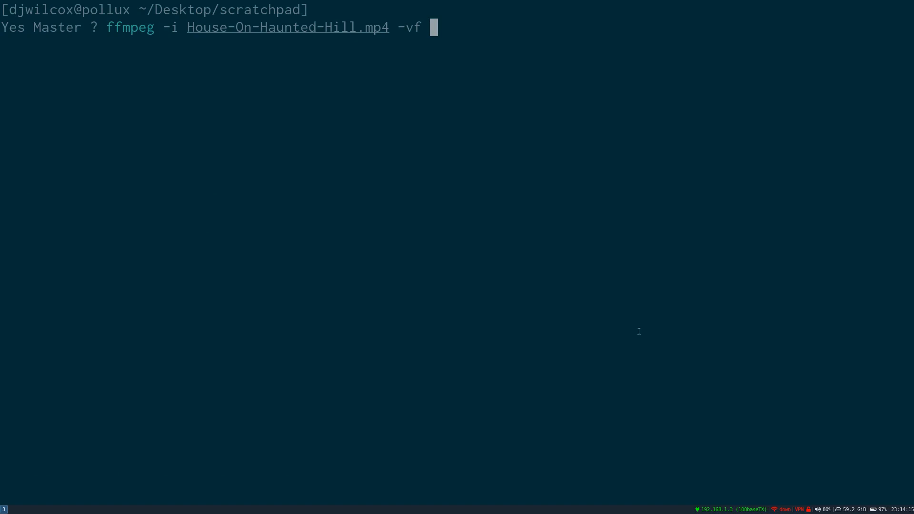
{"action": "type", "text": "\"scale"}
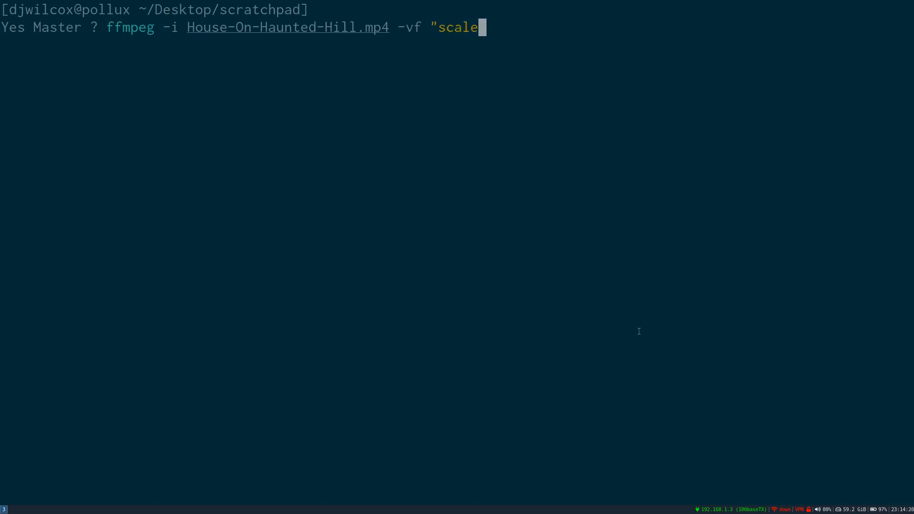
{"action": "type", "text": "=-1:1080"}
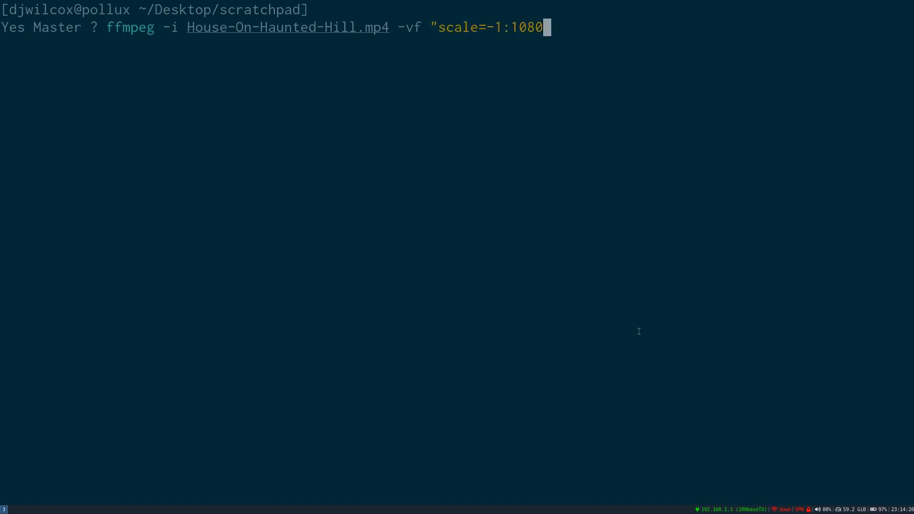
{"action": "type", "text": ",pad"}
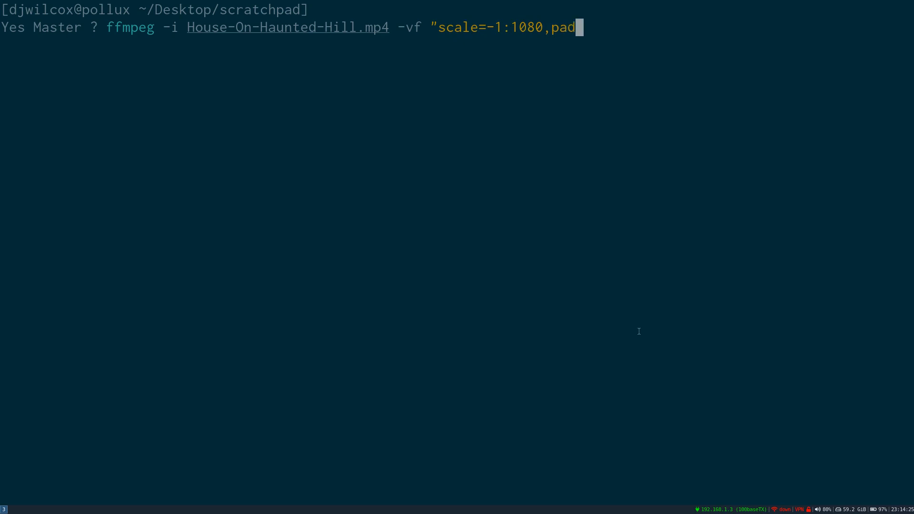
{"action": "type", "text": "=1920"}
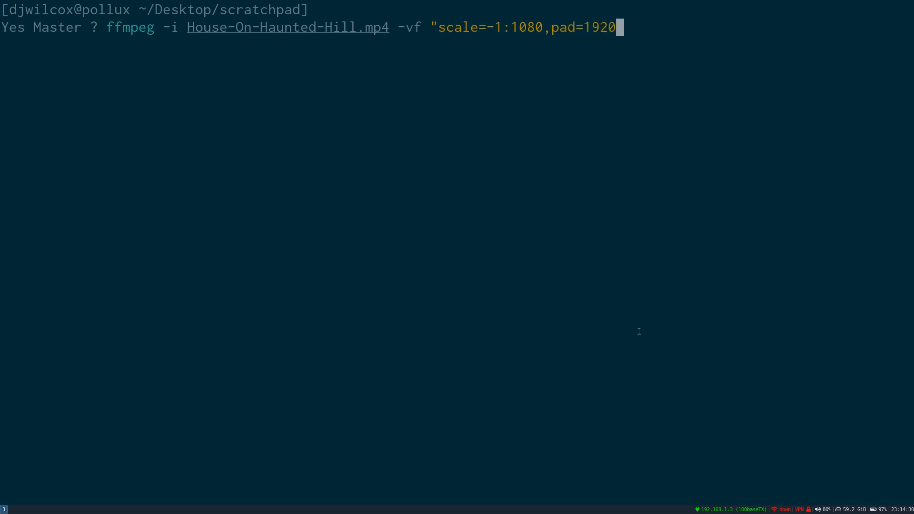
{"action": "type", "text": ":ih:"}
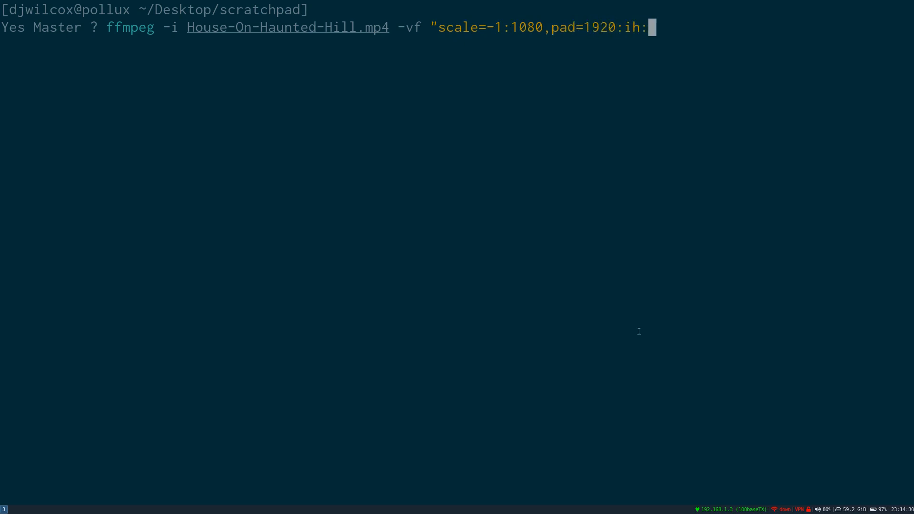
{"action": "type", "text": "(ow-iw"}
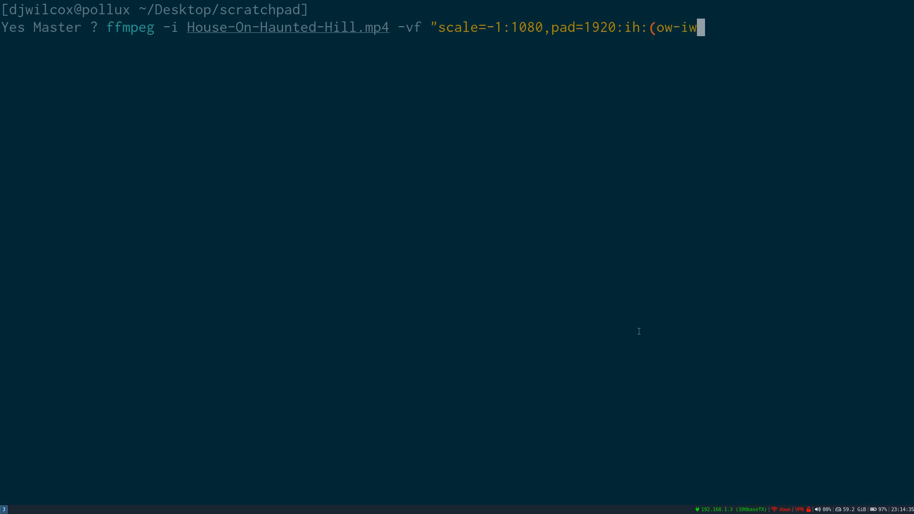
{"action": "type", "text": ")/2\" outfile."}
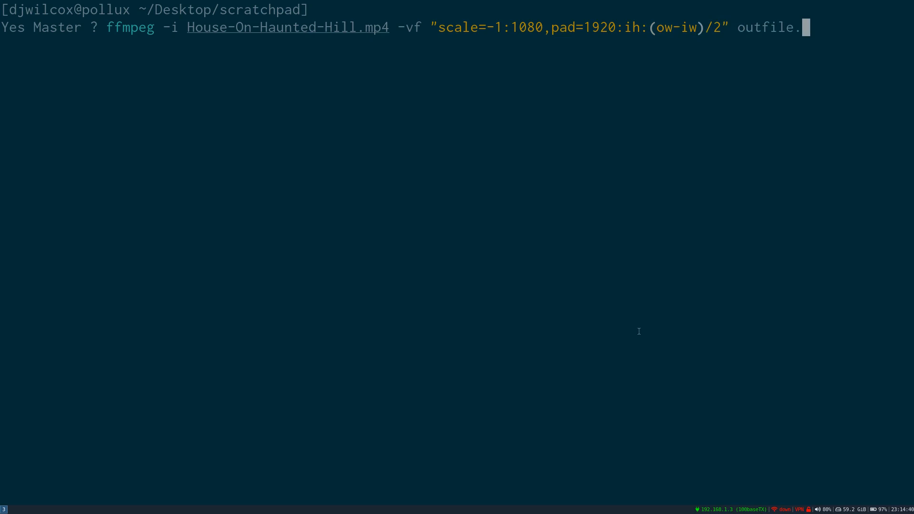
{"action": "key", "text": "Return"}
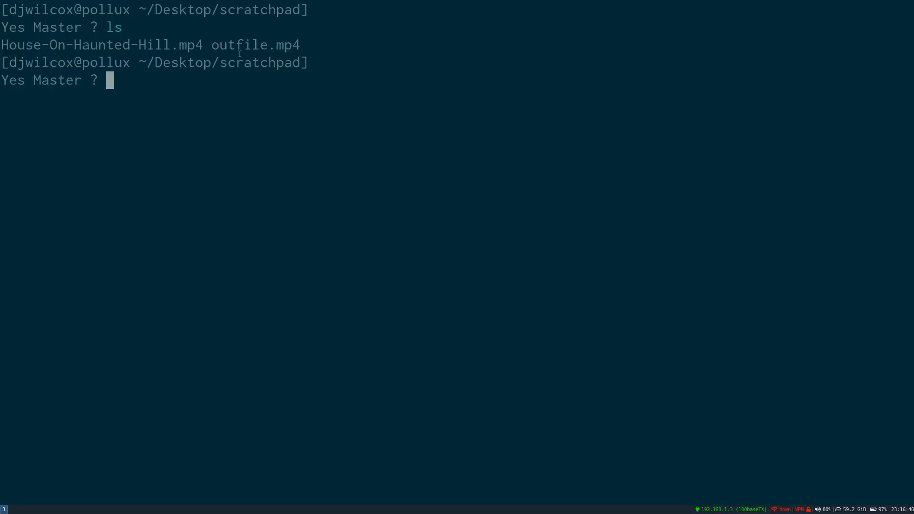
- Probe outfile.mp4 and highlight its reported 1920x1080 resolution
{"action": "type", "text": "ffmpeg"}
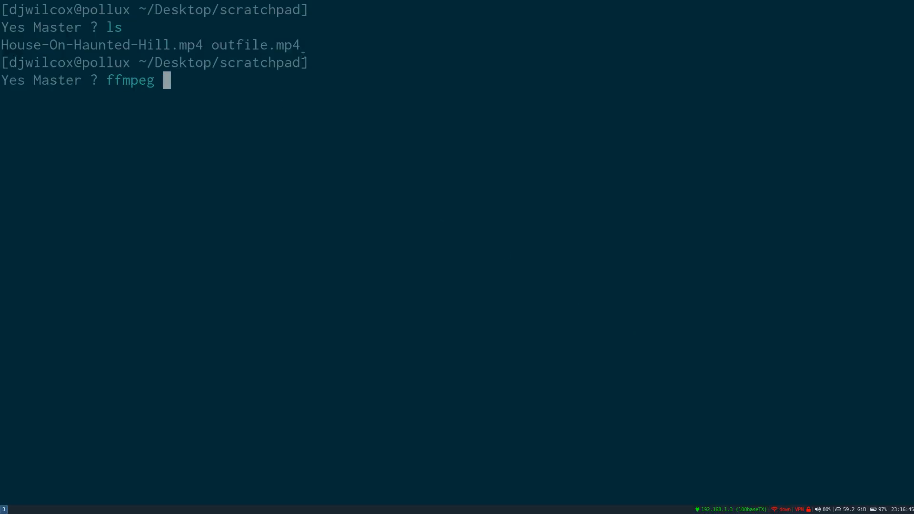
{"action": "key", "text": "Return"}
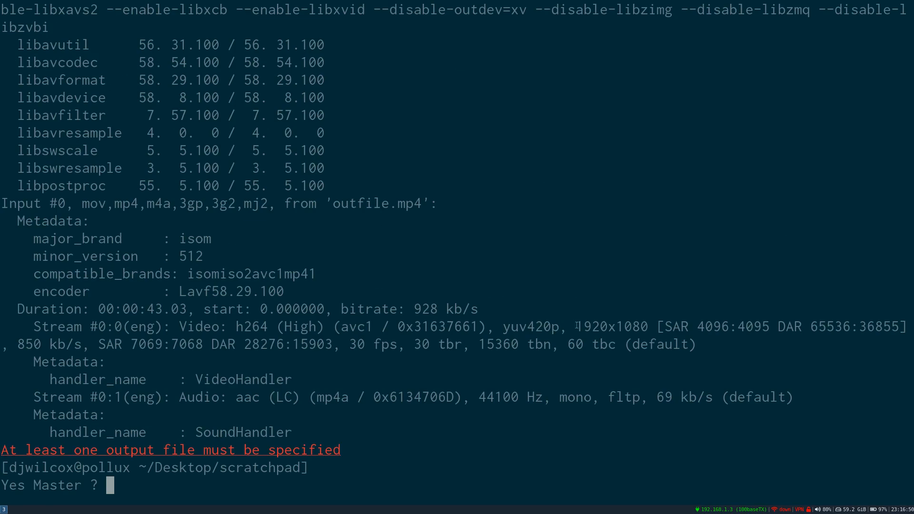
{"action": "double_click", "coordinate": [611, 327]}
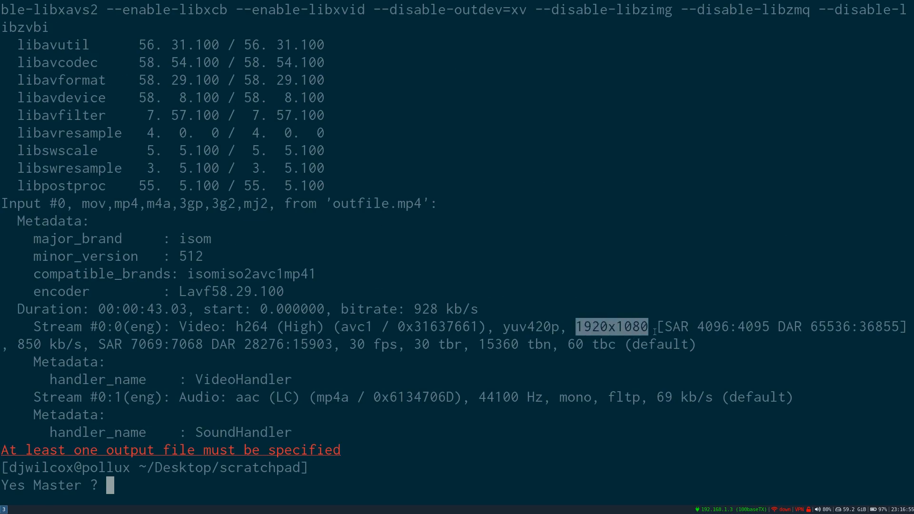